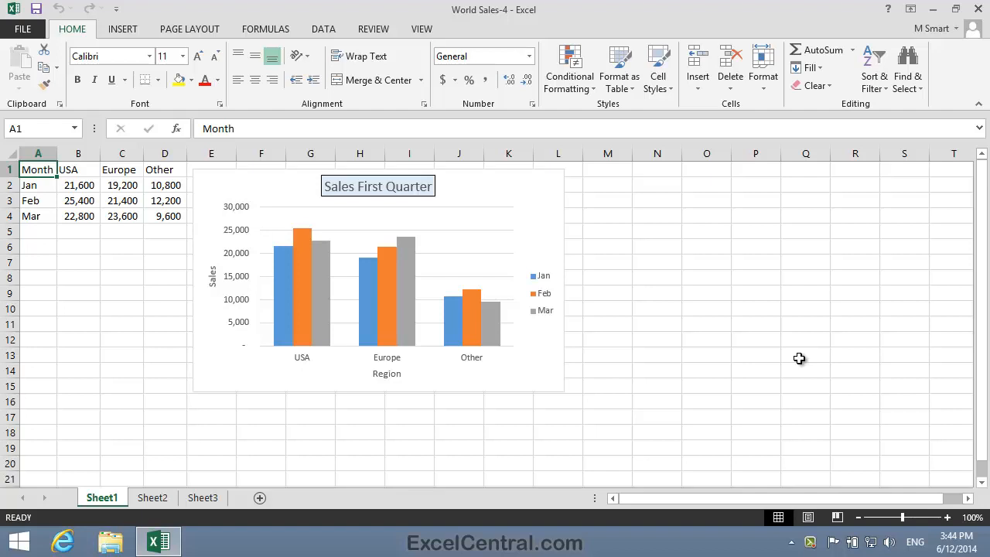
pyautogui.moveTo(557, 182)
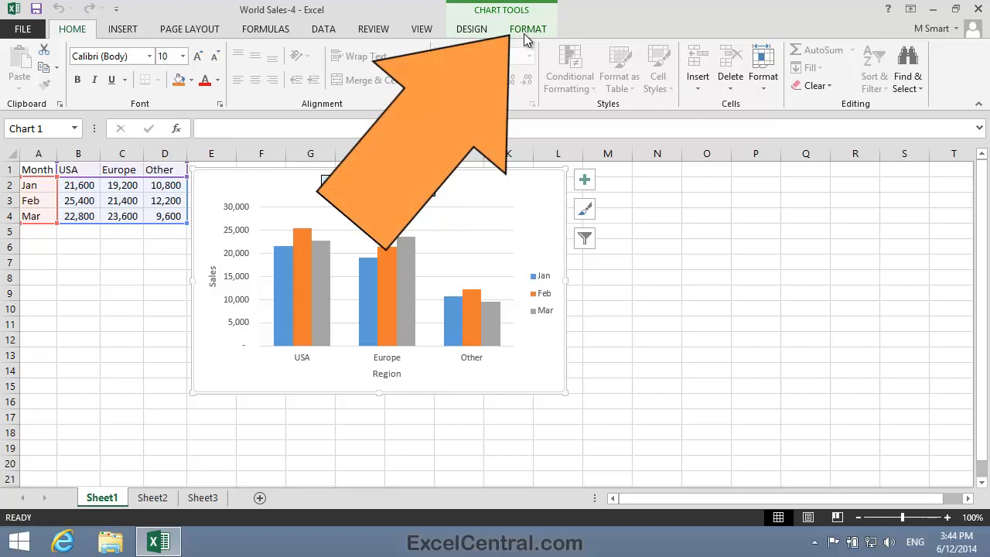
# - Review the Chart Elements list under Chart Tools Format, then deselect the chart
pyautogui.click(528, 29)
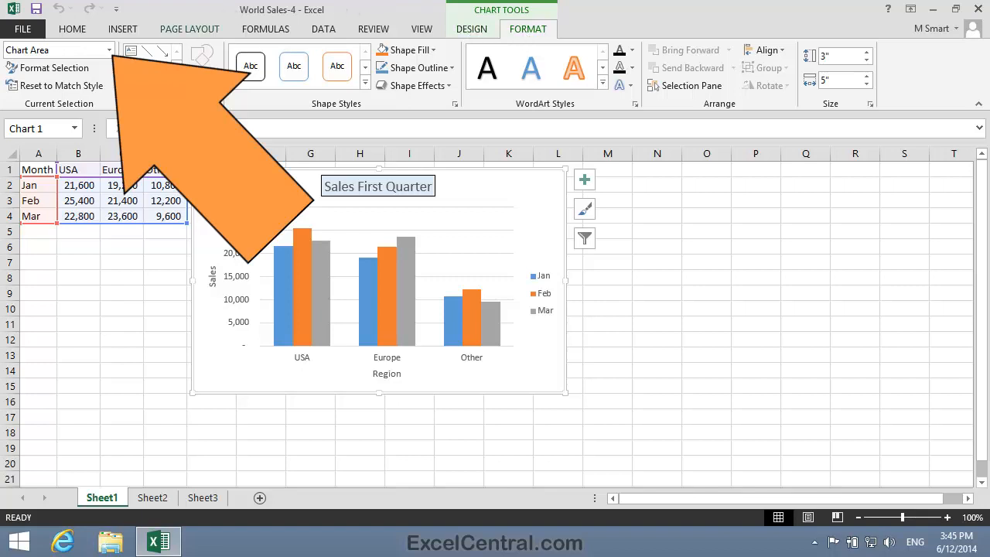
pyautogui.click(110, 49)
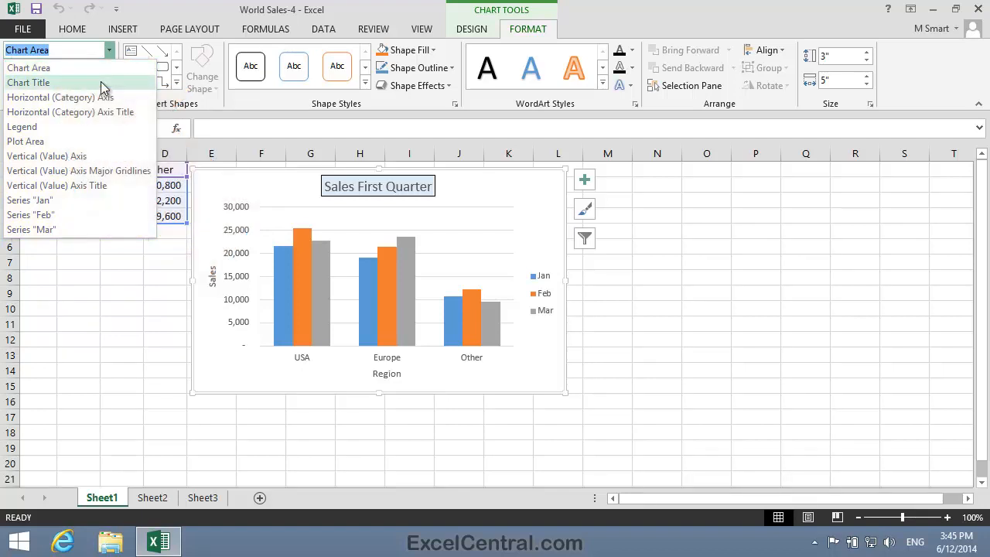
pyautogui.click(28, 82)
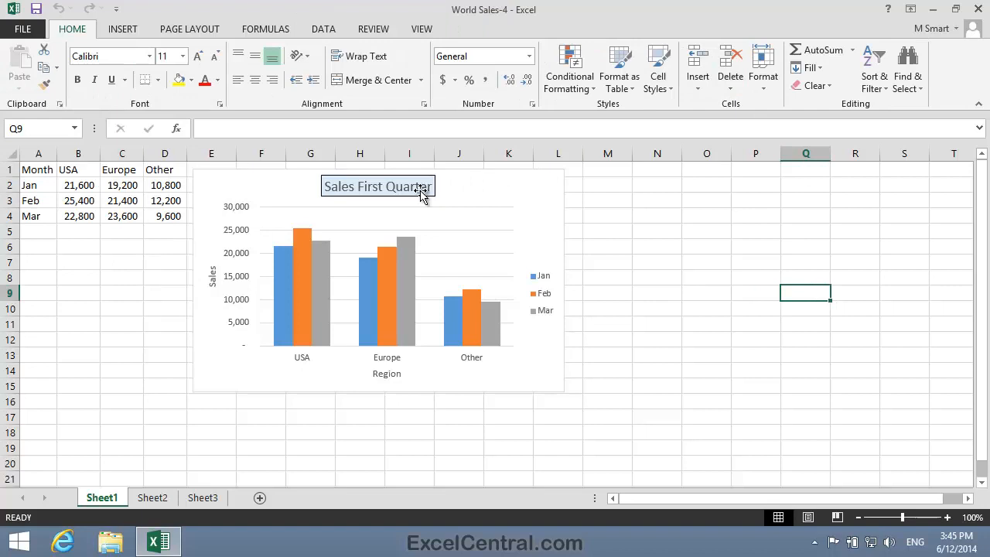
# - Select the Sales First Quarter title, try the legend element, and return to Chart Title
pyautogui.click(377, 186)
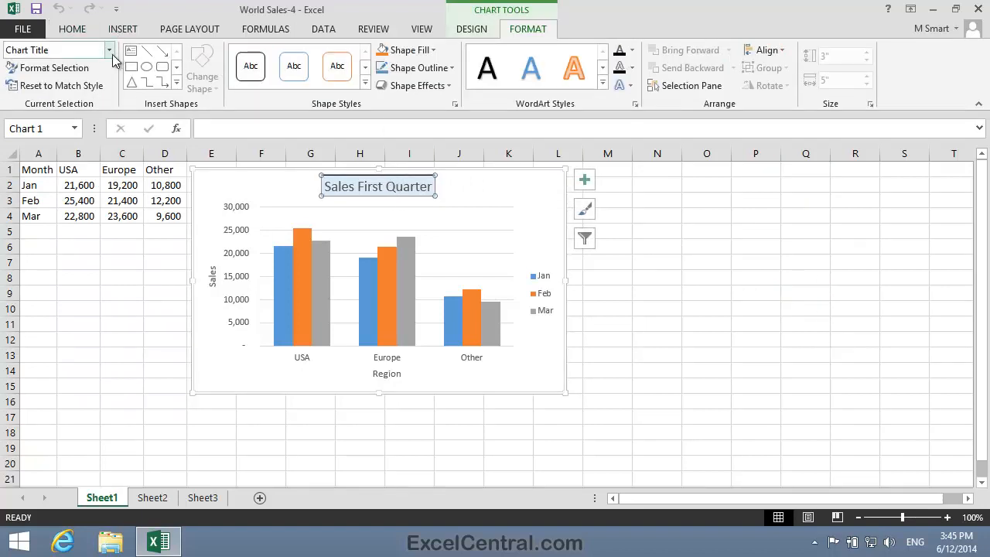
pyautogui.click(109, 49)
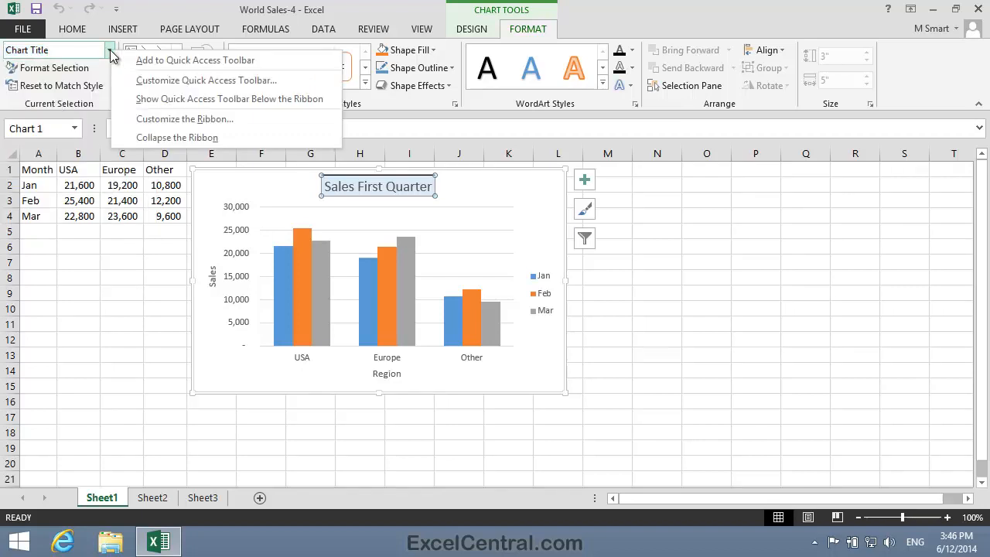
pyautogui.moveTo(195, 61)
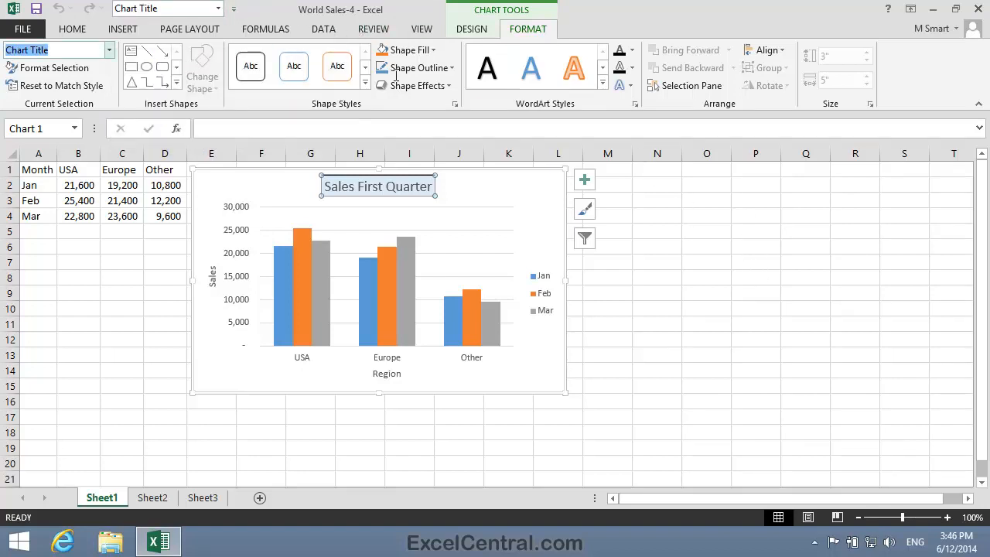
pyautogui.click(217, 8)
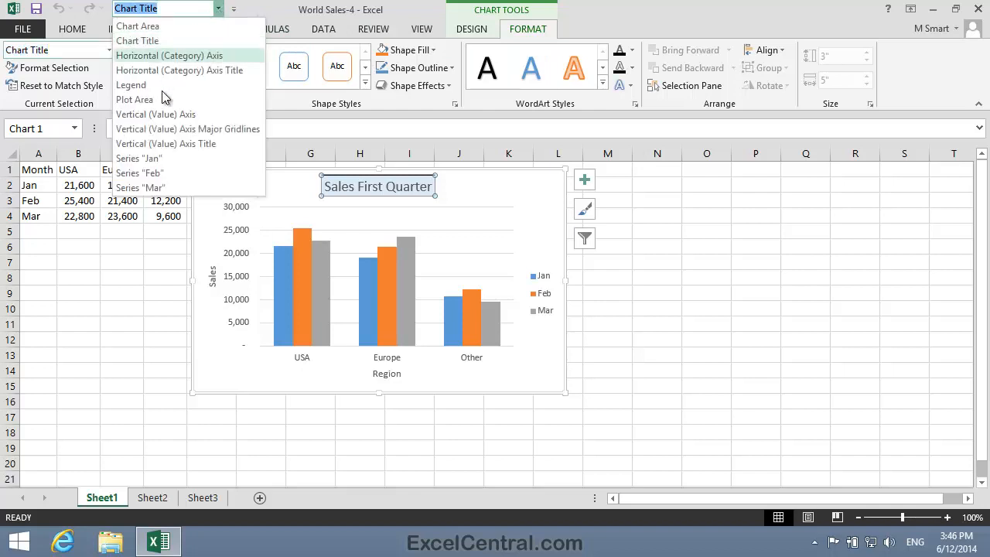
pyautogui.click(131, 84)
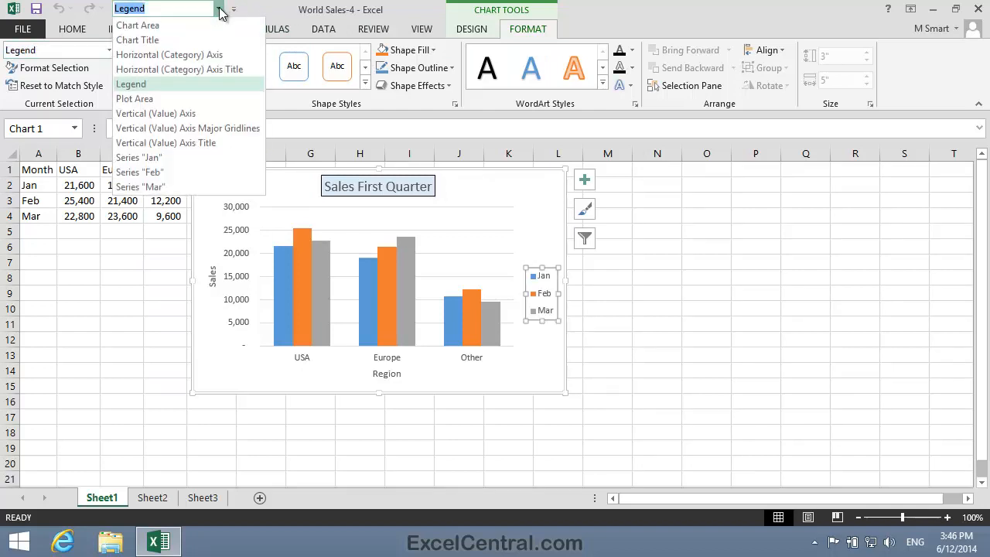
pyautogui.click(137, 39)
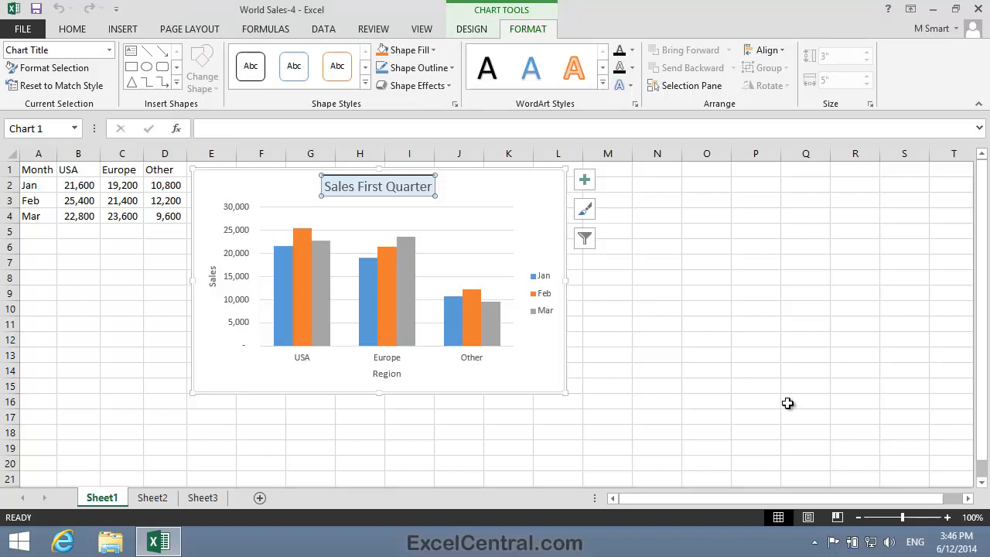
pyautogui.moveTo(824, 246)
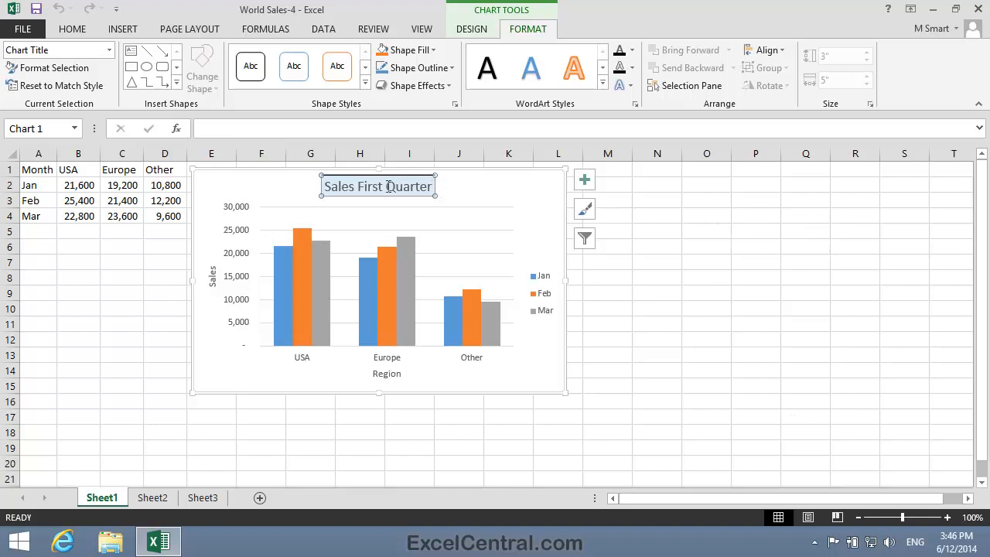
# - Bring up Format Chart Title from the title's shortcut menu, then close the pane
pyautogui.rightClick(378, 186)
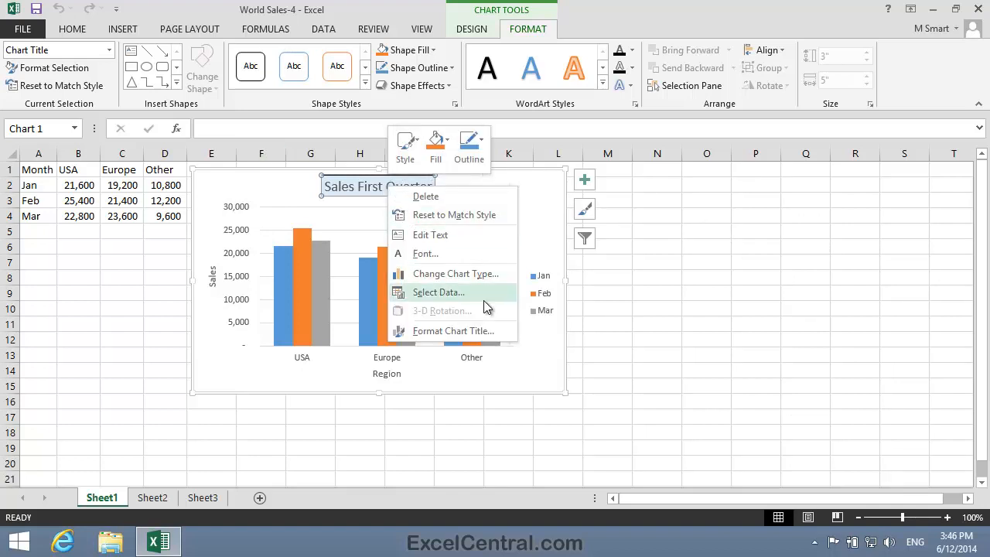
pyautogui.click(453, 331)
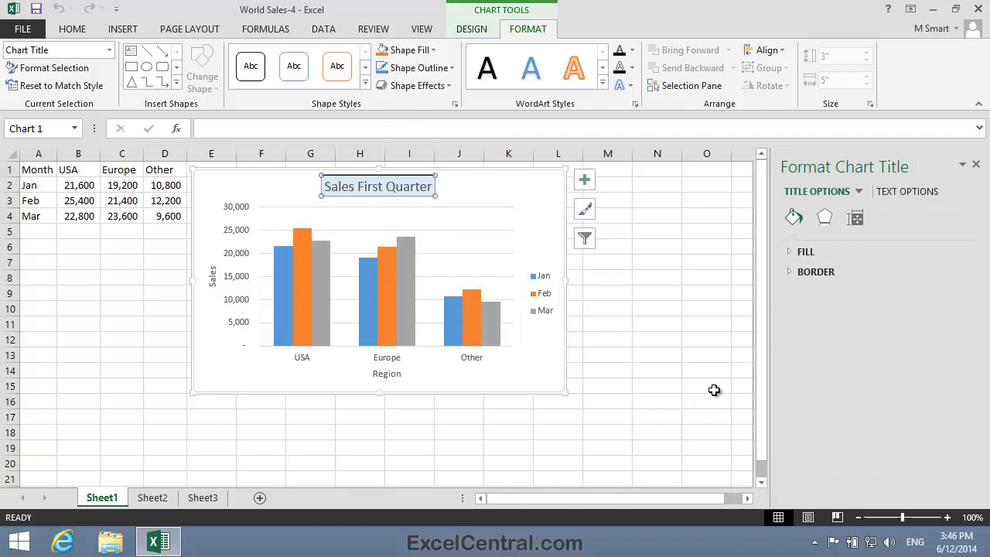
pyautogui.moveTo(969, 174)
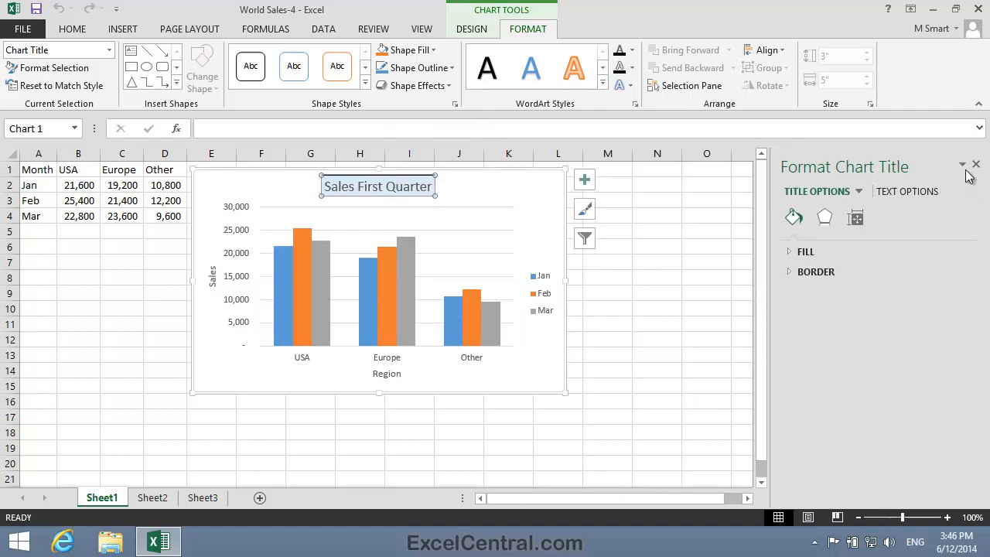
pyautogui.moveTo(976, 165)
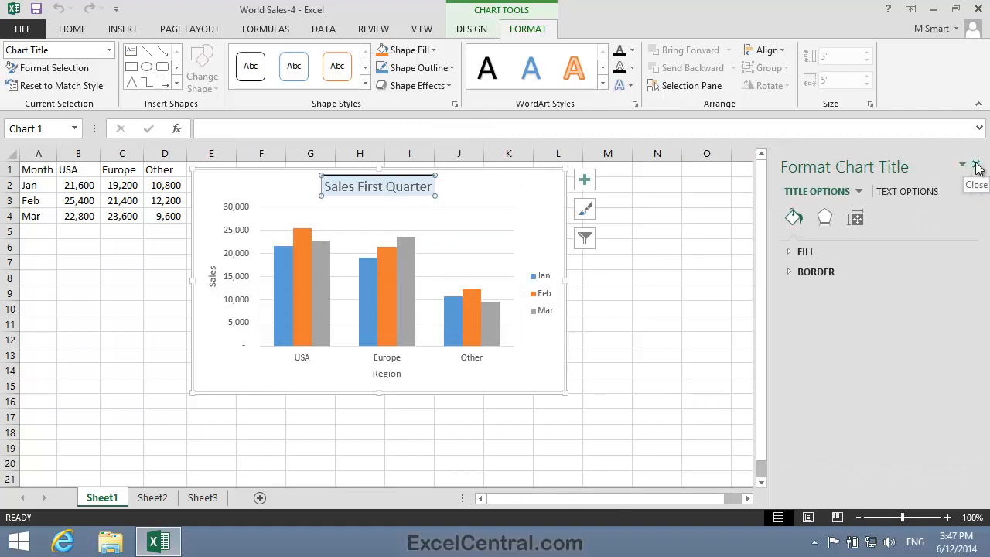
pyautogui.click(976, 167)
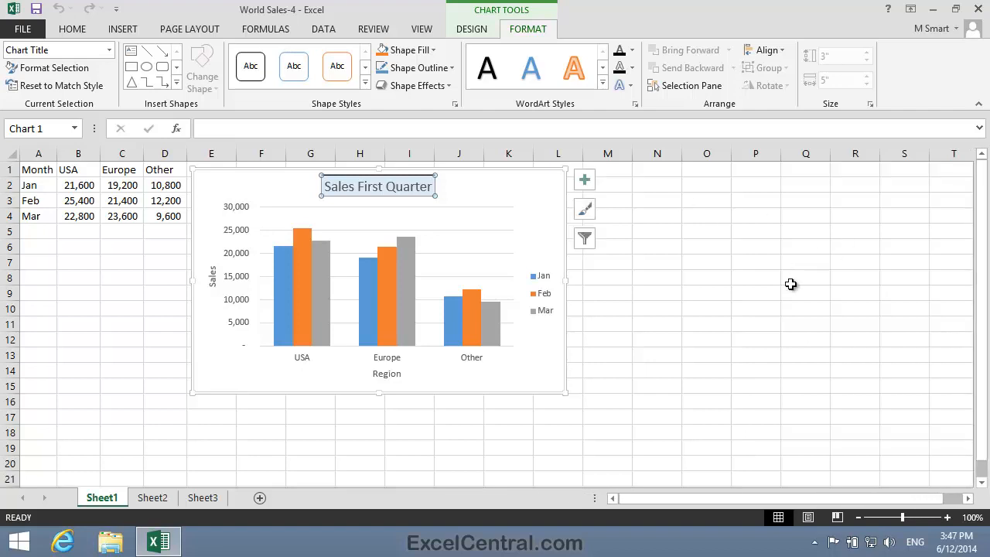
pyautogui.moveTo(780, 283)
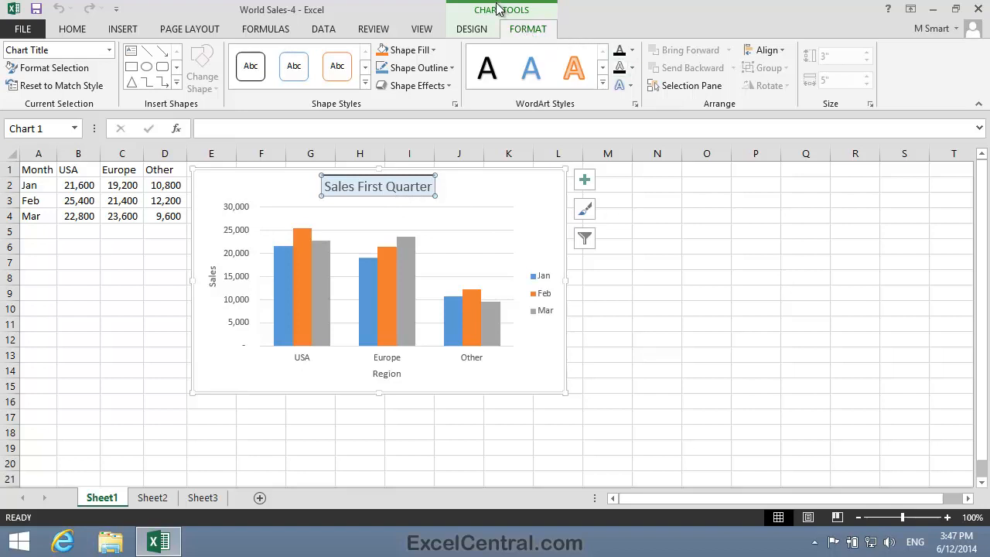
pyautogui.moveTo(516, 38)
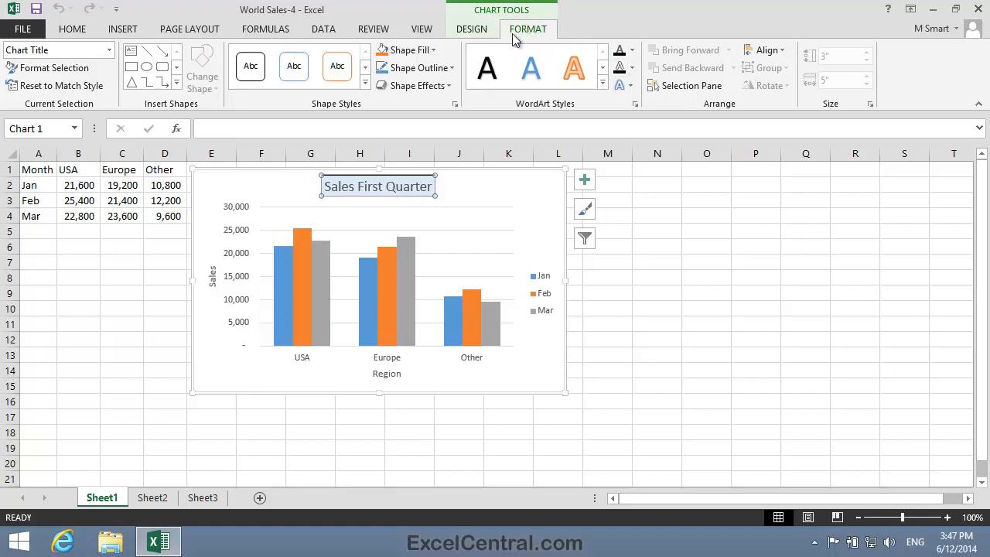
pyautogui.moveTo(116, 110)
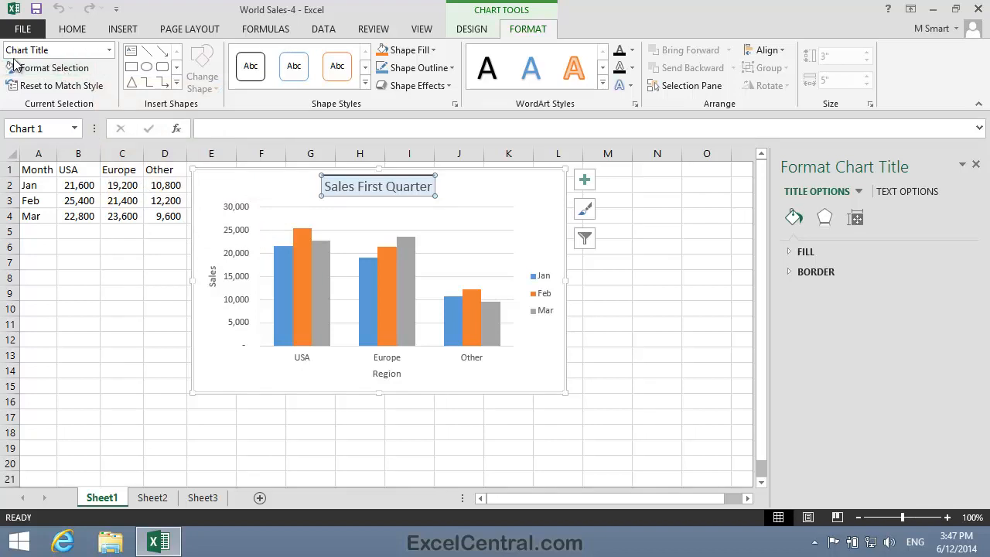
pyautogui.moveTo(666, 251)
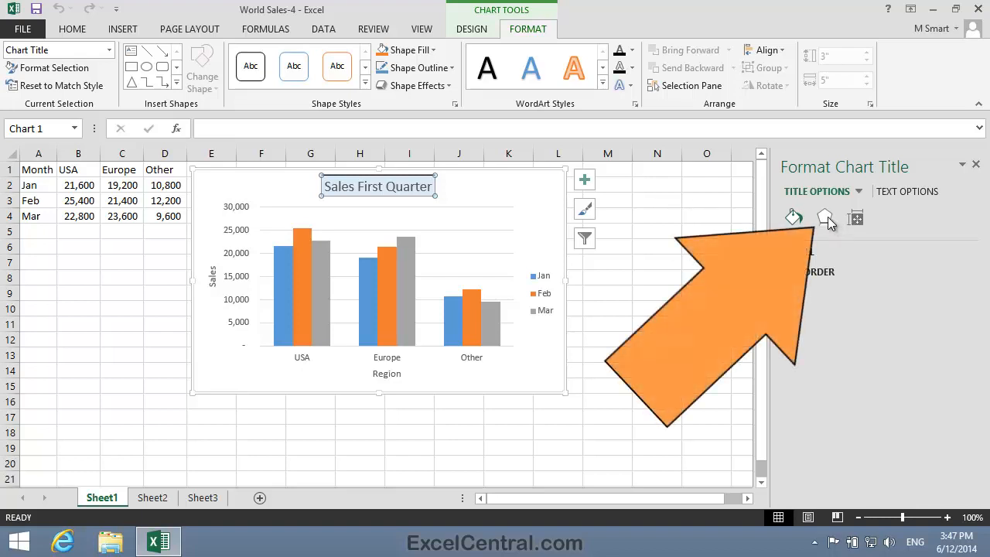
pyautogui.moveTo(826, 217)
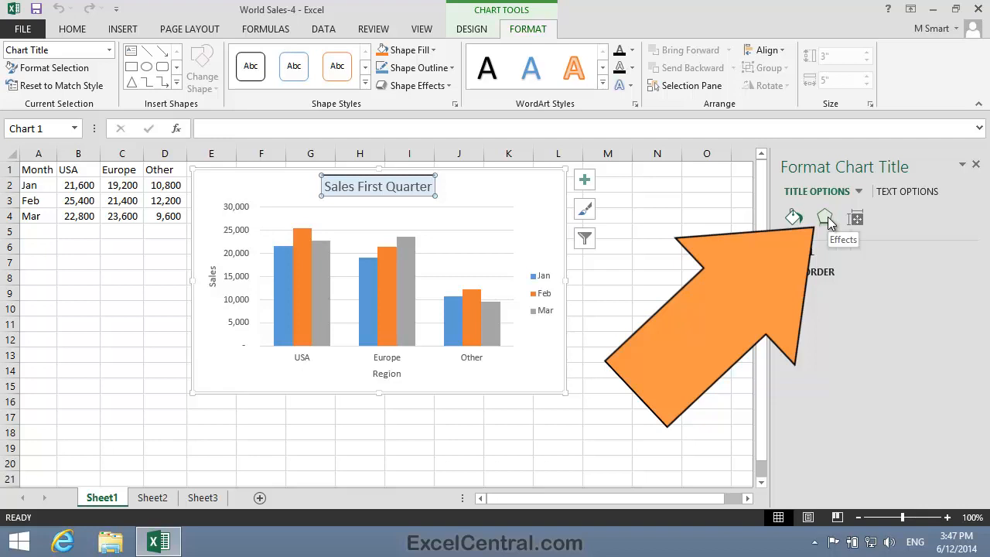
# - Apply the Offset Diagonal Bottom Right shadow preset to the chart title
pyautogui.click(825, 218)
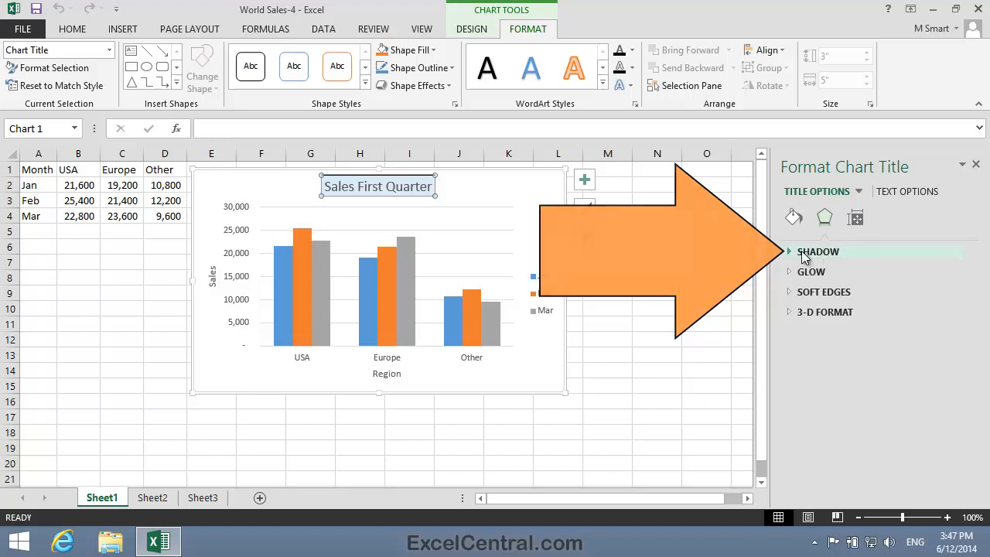
pyautogui.click(817, 251)
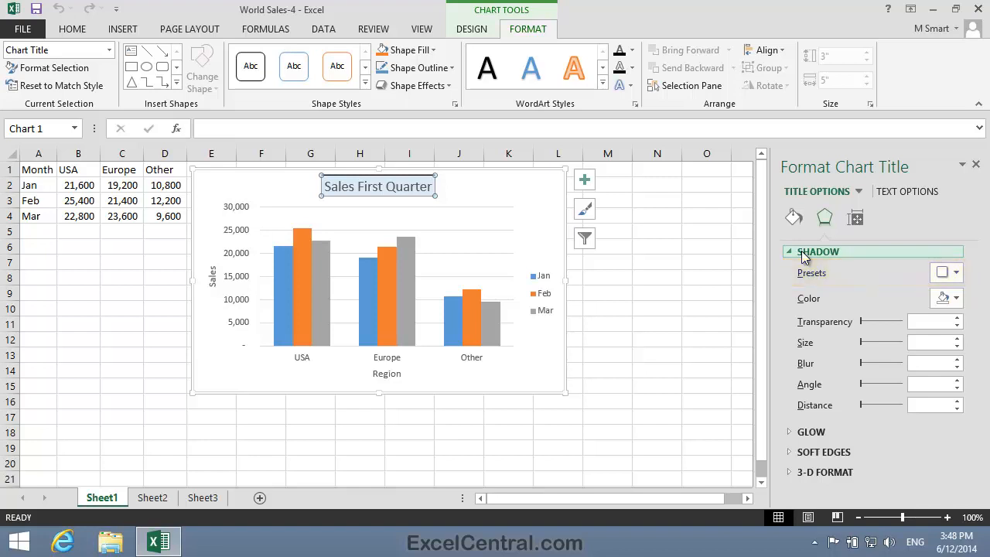
pyautogui.click(957, 272)
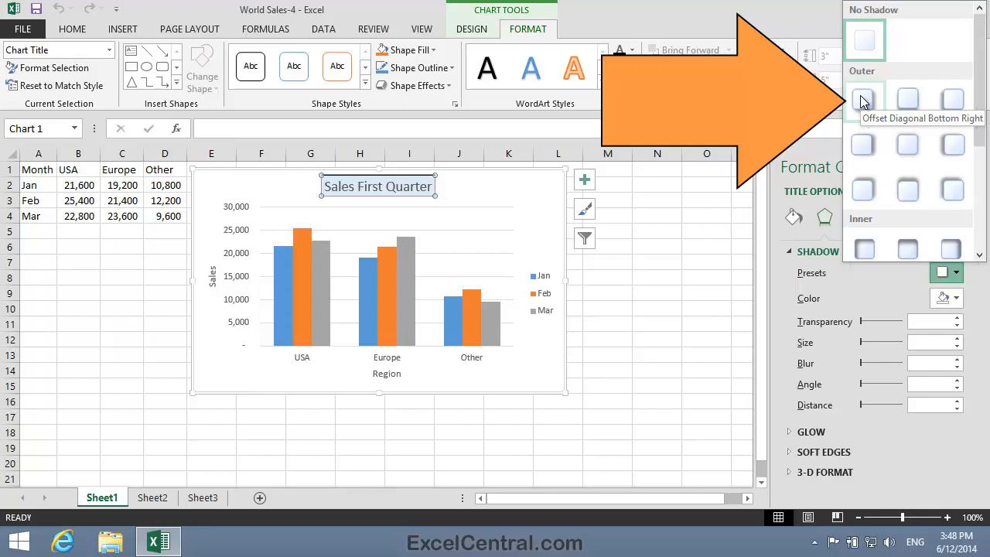
pyautogui.click(864, 99)
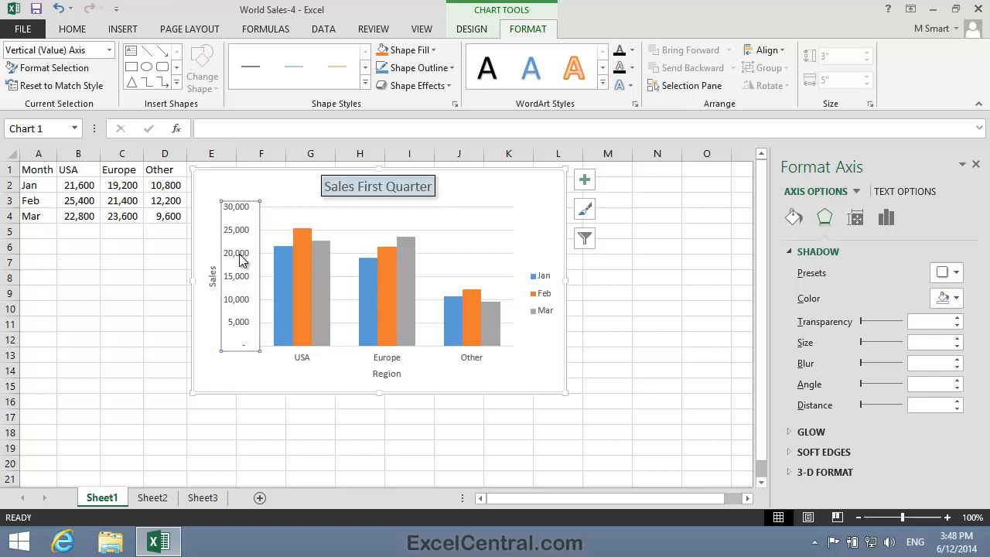
# - Give the title a Circle top bevel, 6 pt wide and high, from the 3-D Format settings
pyautogui.click(377, 186)
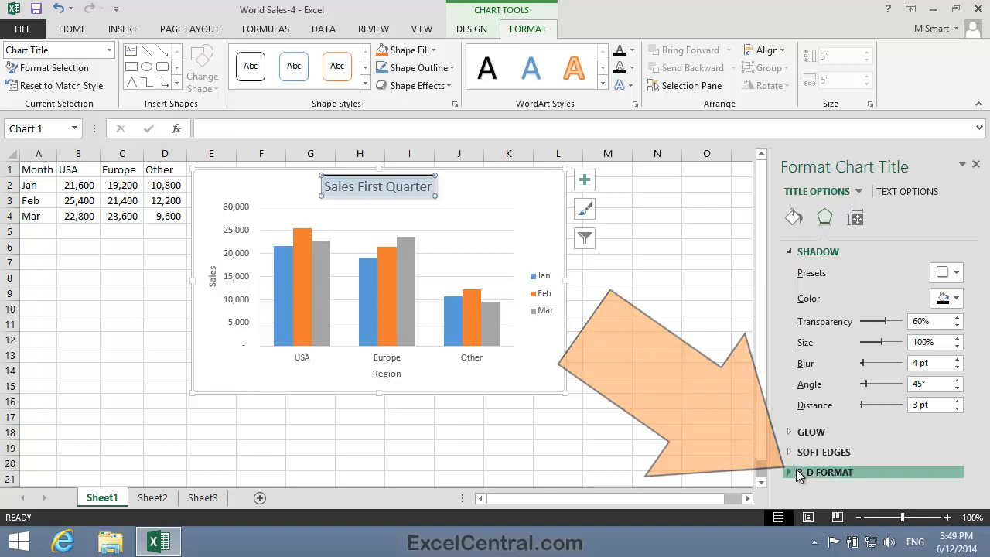
pyautogui.click(826, 472)
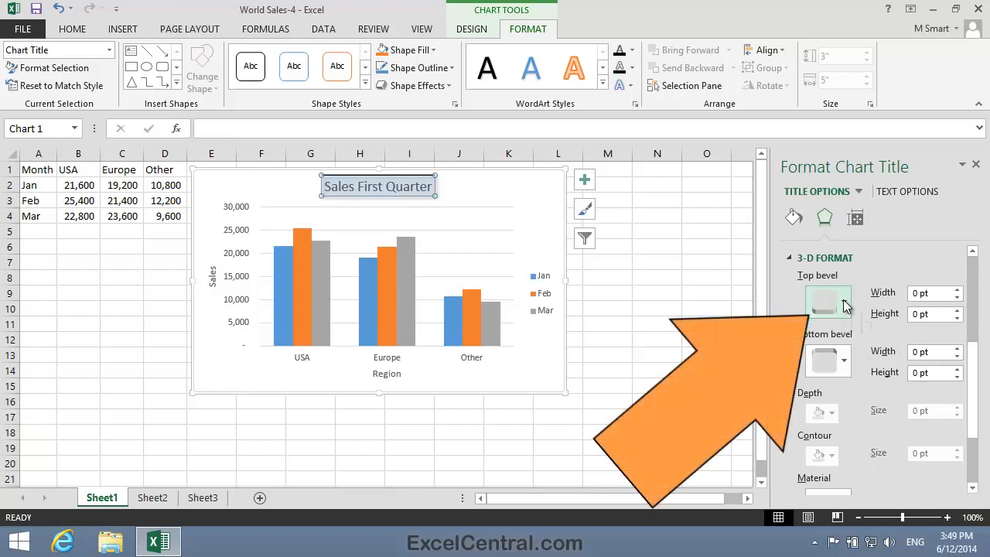
pyautogui.click(844, 302)
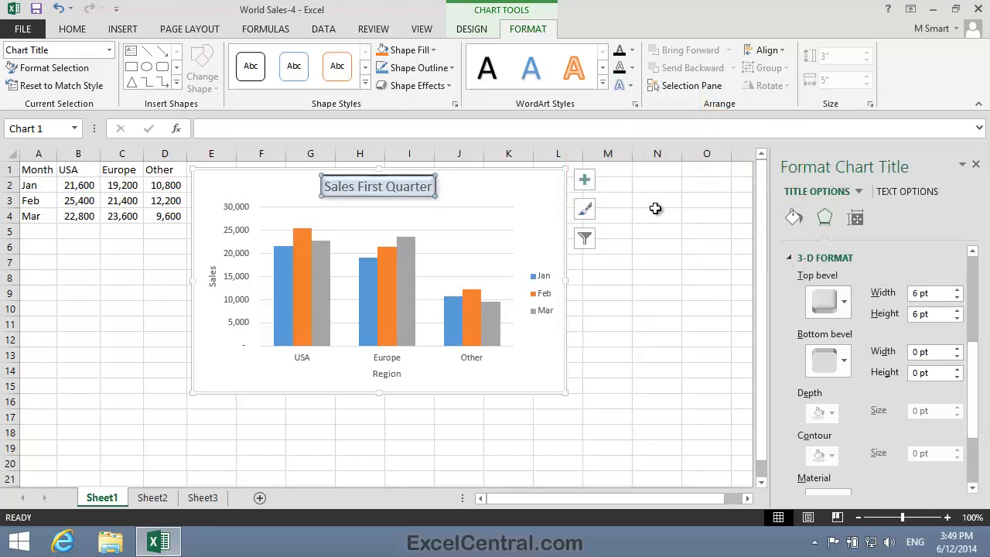
pyautogui.moveTo(697, 268)
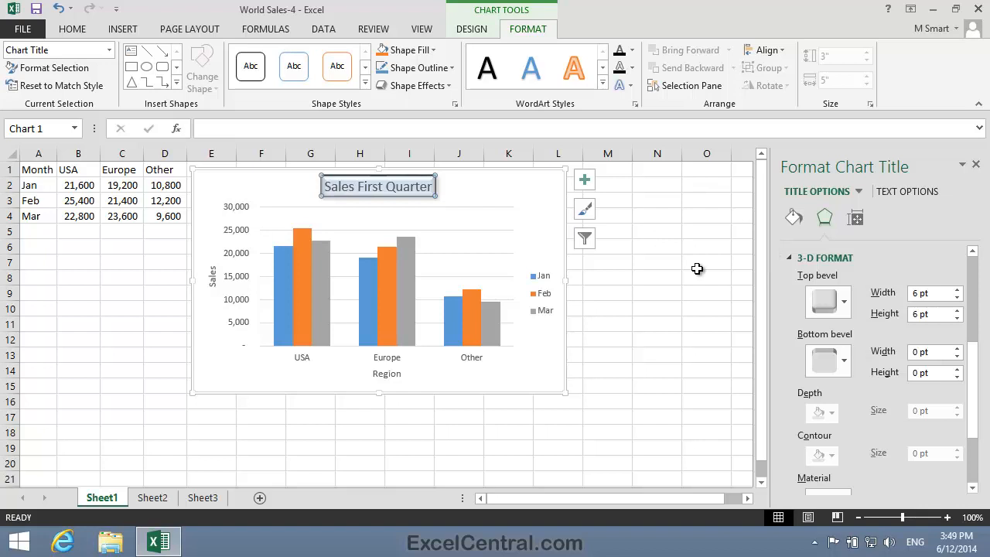
pyautogui.moveTo(227, 260)
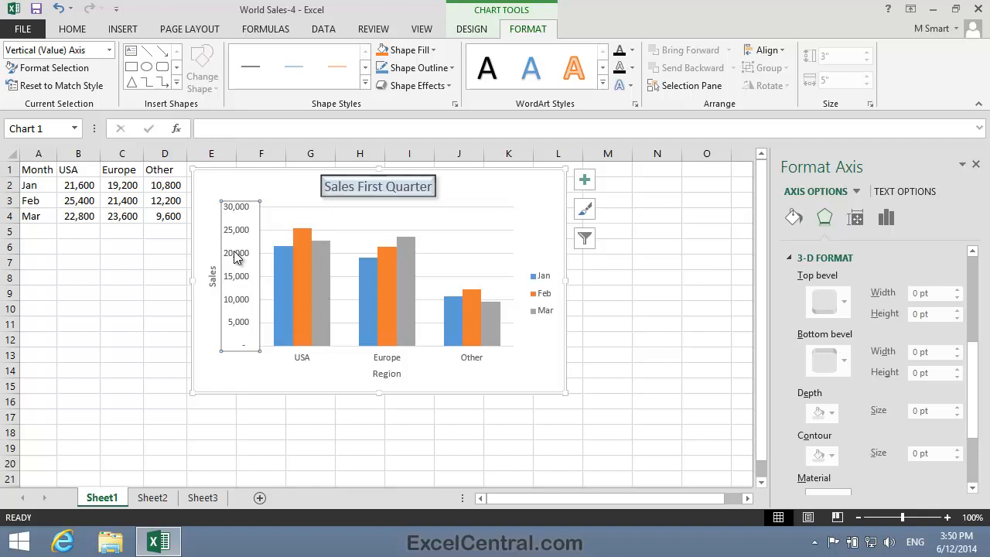
# - Reset the title to match style, close the pane, and go to the File information screen
pyautogui.click(378, 187)
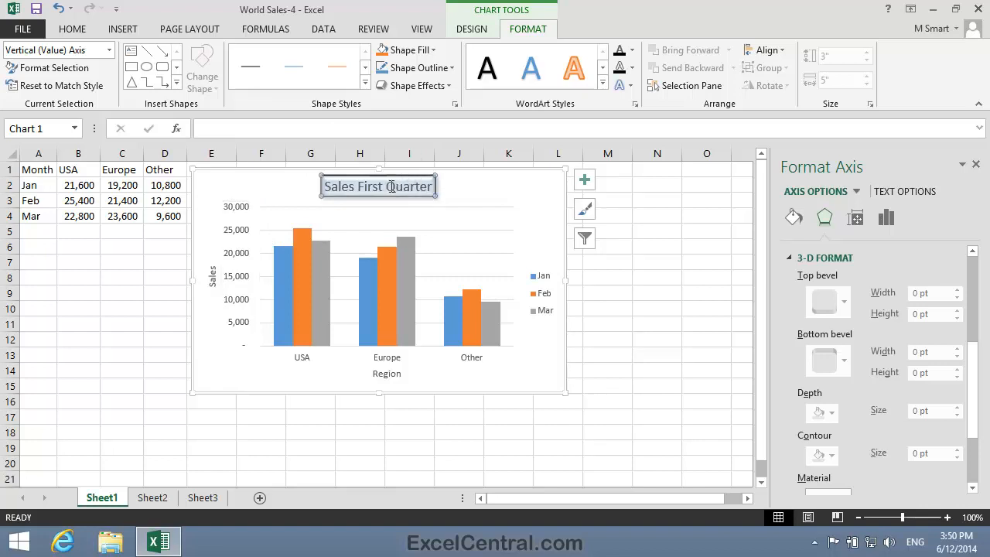
pyautogui.click(377, 186)
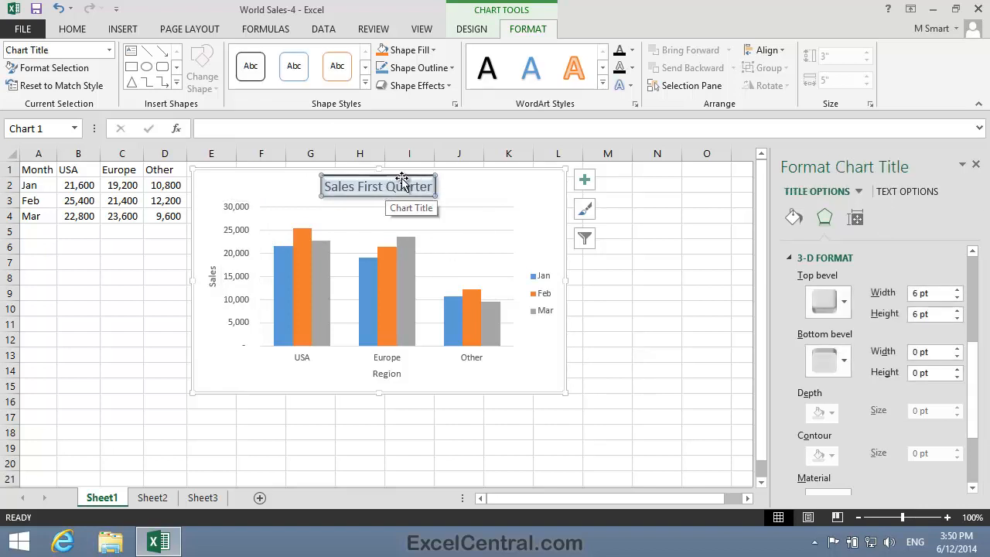
pyautogui.moveTo(517, 16)
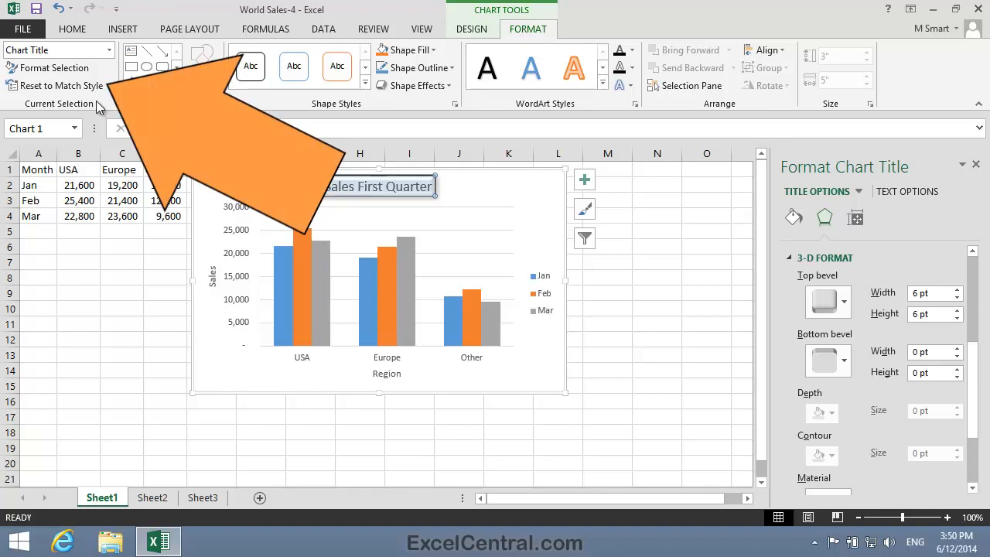
pyautogui.moveTo(60, 85)
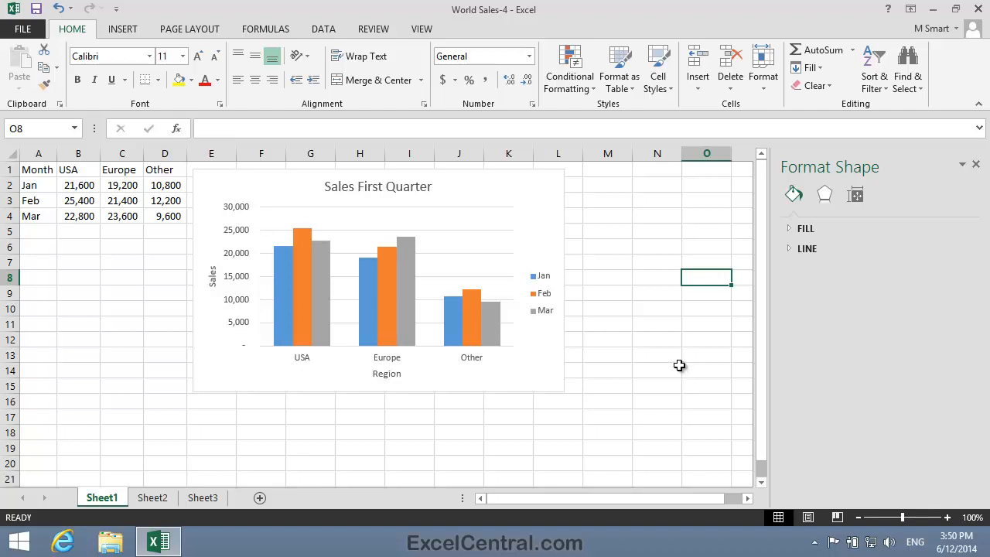
pyautogui.moveTo(671, 191)
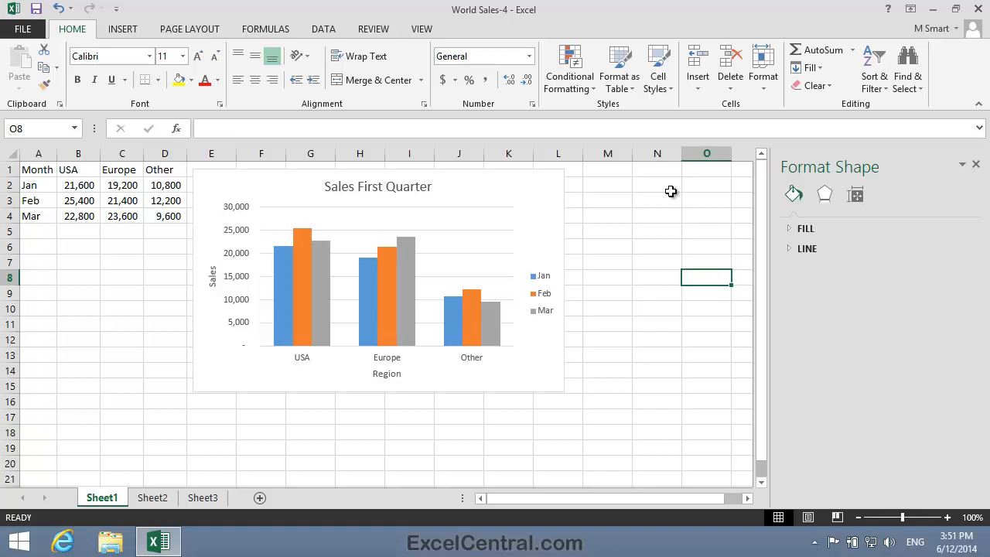
pyautogui.moveTo(946, 156)
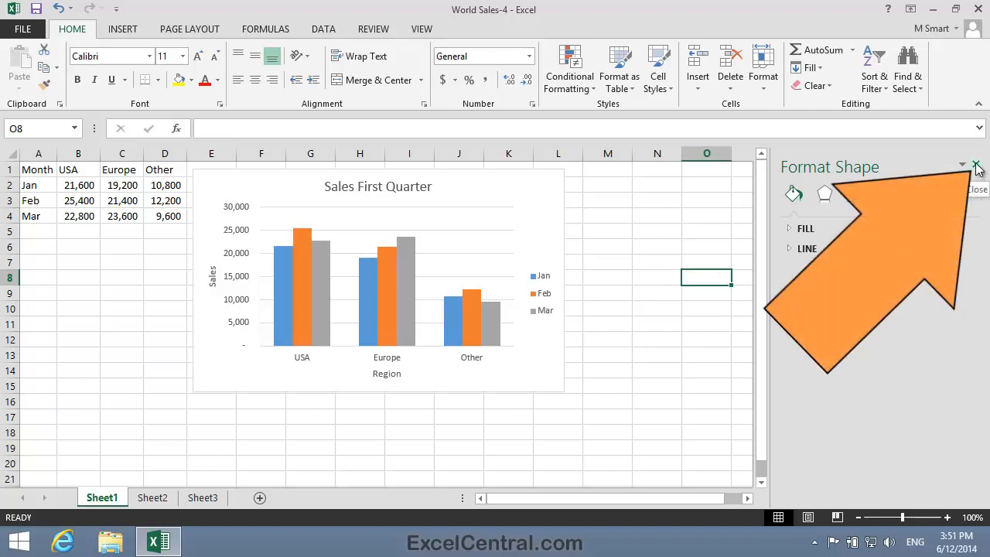
pyautogui.click(977, 168)
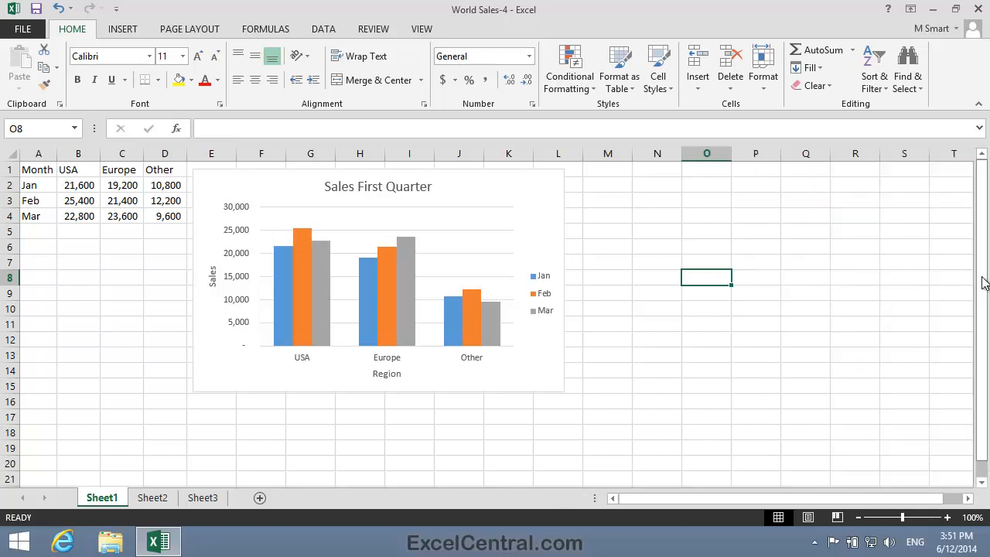
pyautogui.moveTo(866, 185)
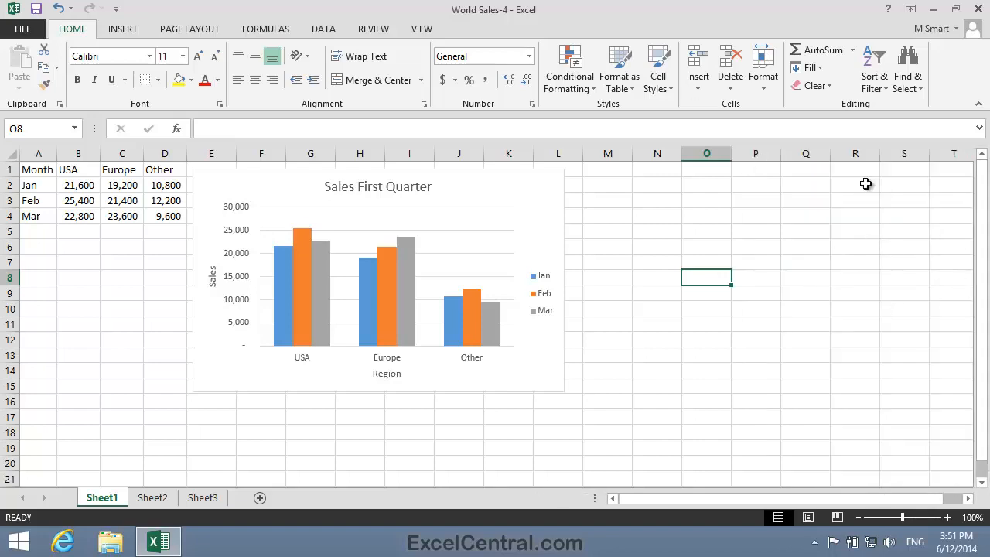
pyautogui.click(23, 29)
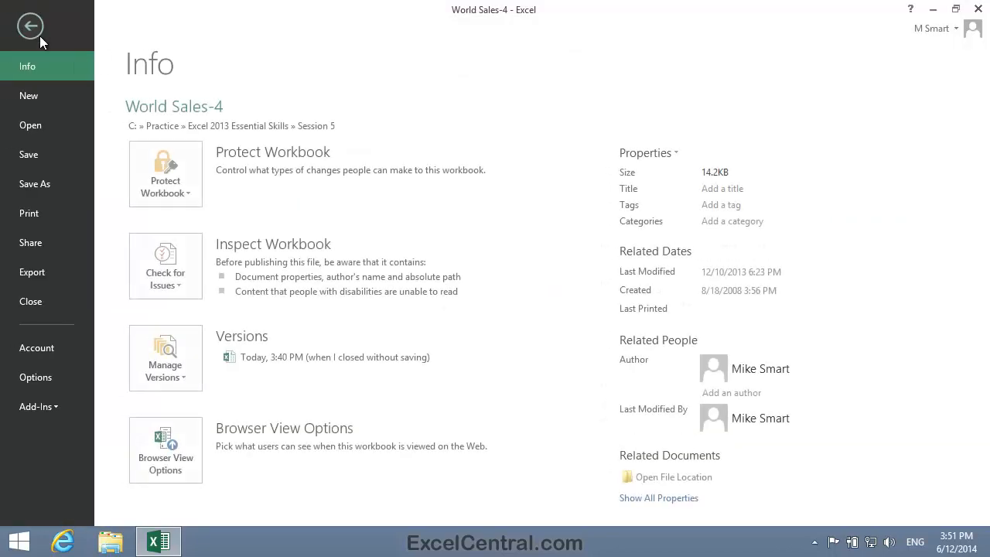
# - Save the workbook via Save As > Browse under the new name World Sales-5
pyautogui.click(35, 183)
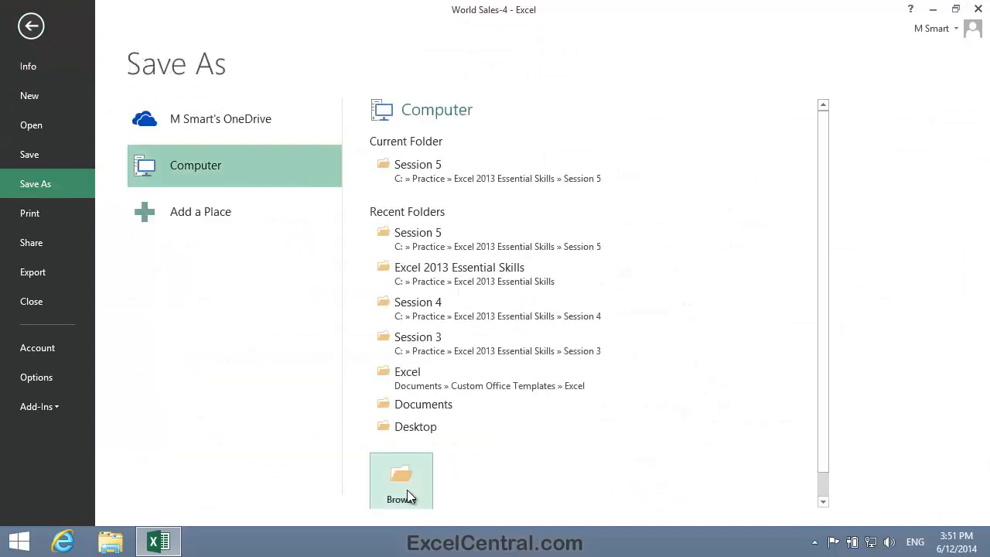
pyautogui.click(401, 476)
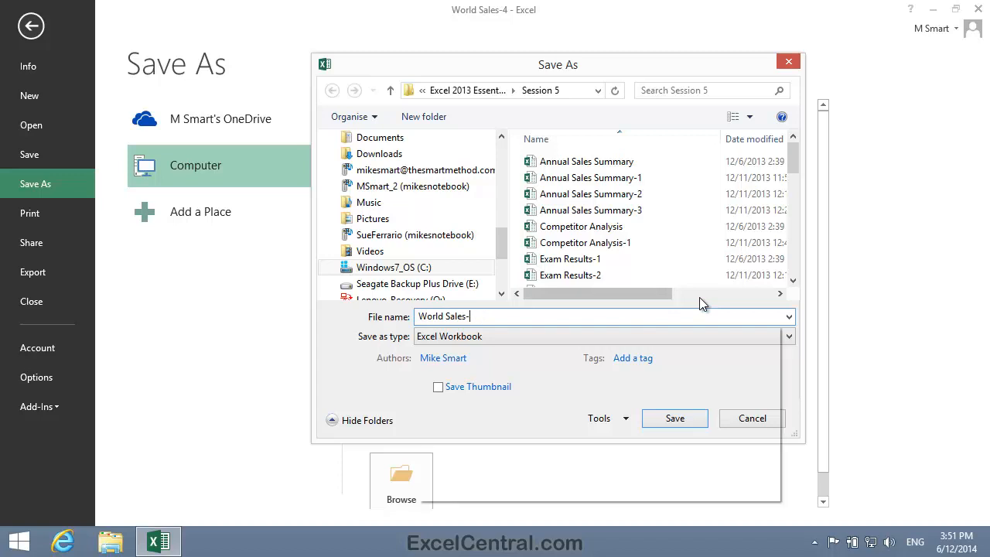
pyautogui.write('5')
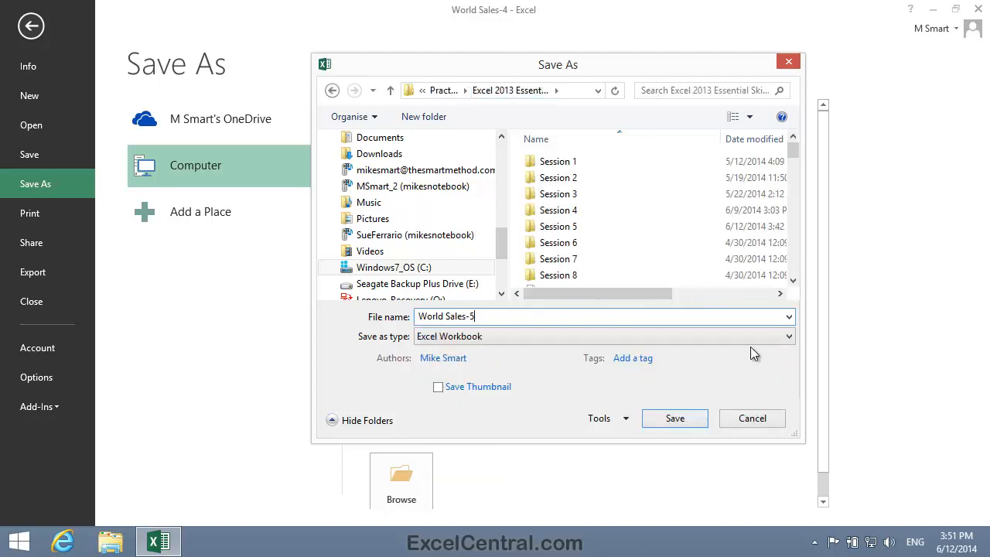
pyautogui.moveTo(675, 418)
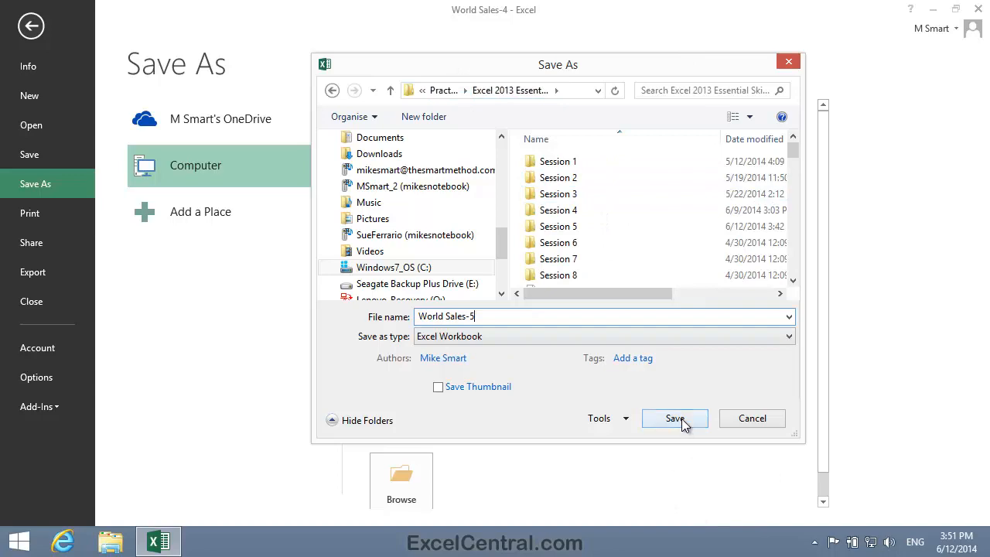
pyautogui.click(675, 418)
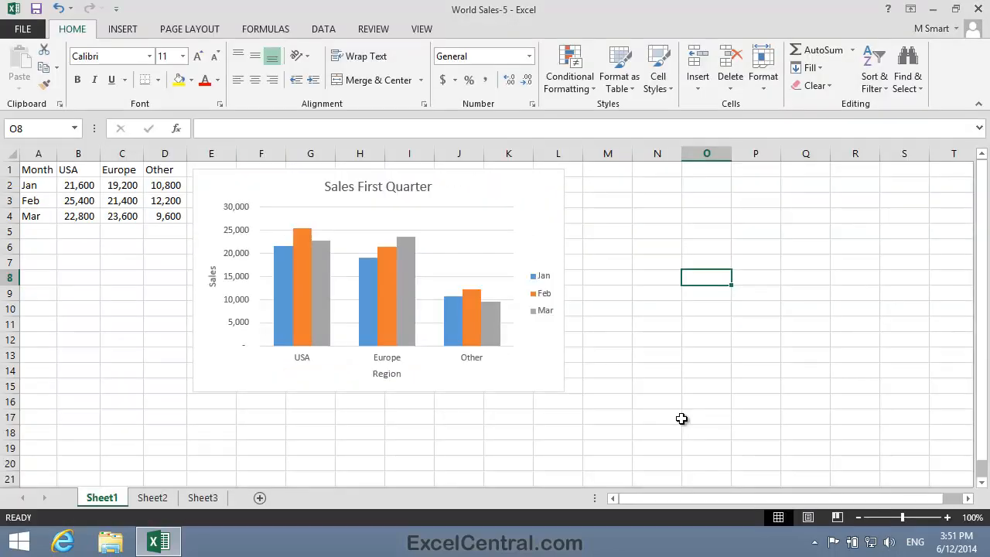